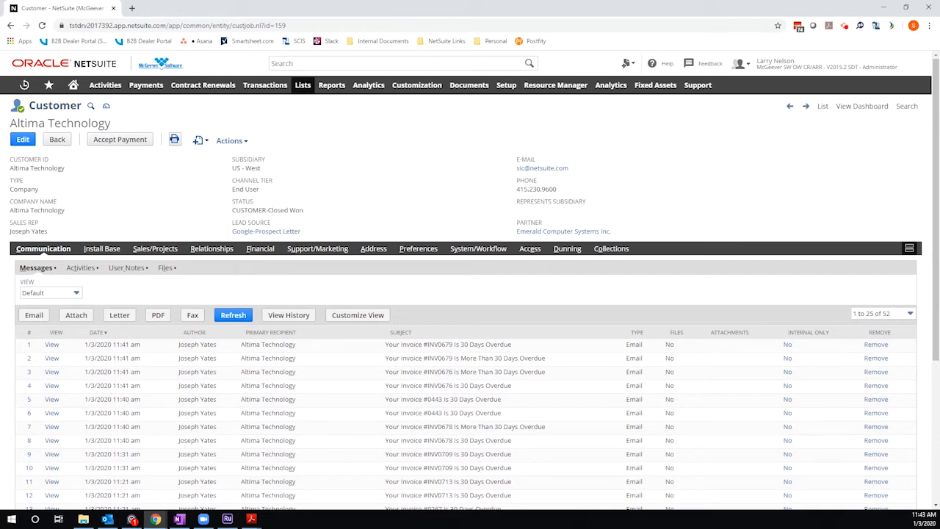
mouse_move(456, 199)
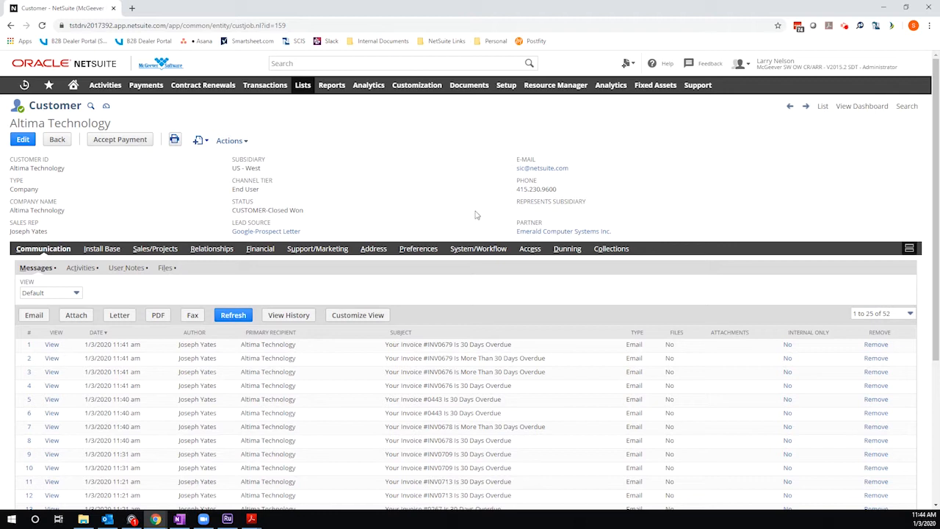
Show the Financial subtab of the Altima Technology customer record with balances and aging.
left_click(258, 248)
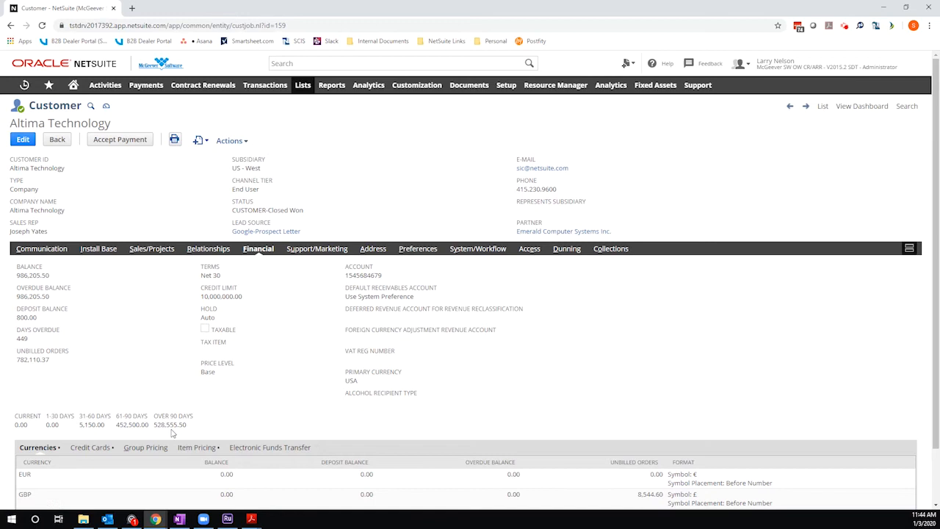
mouse_move(284, 434)
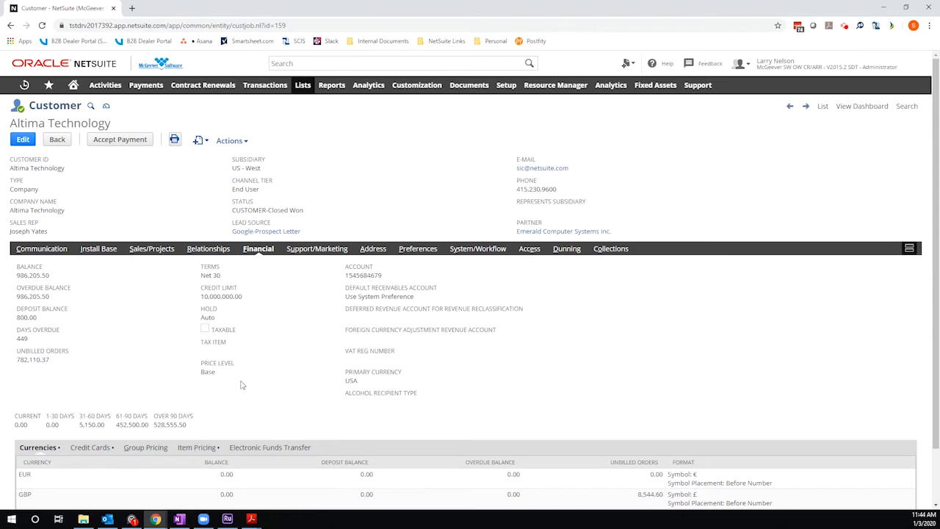
mouse_move(266, 370)
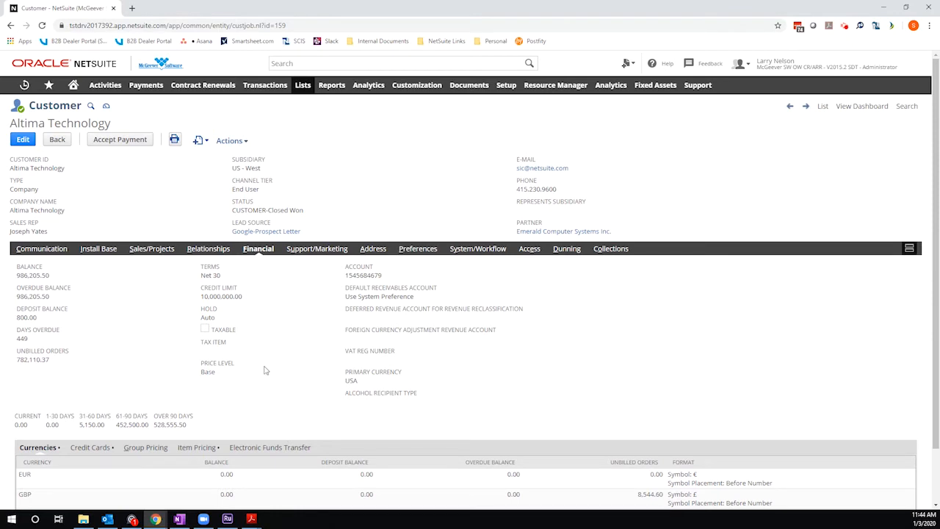
Start Generate Statement from the Actions menu, reaching Print Individual Statement for Altima Technology.
left_click(232, 141)
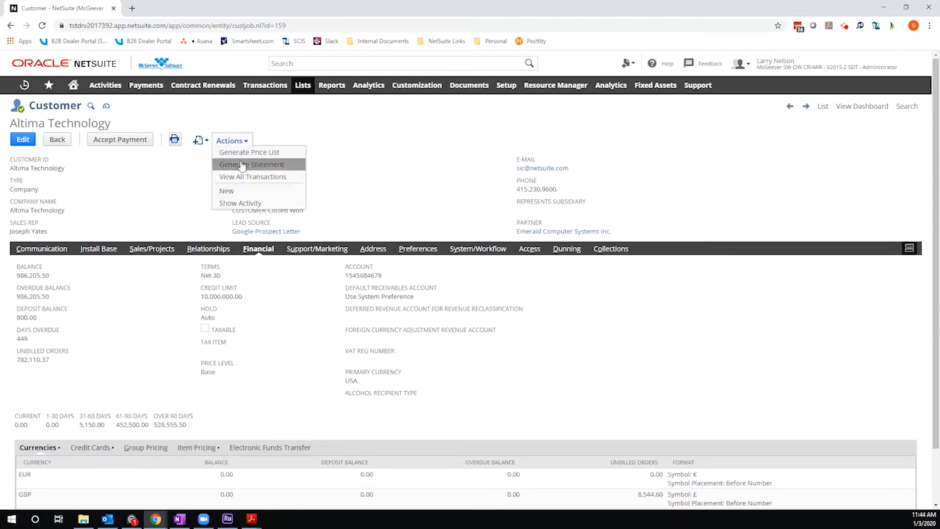
left_click(249, 164)
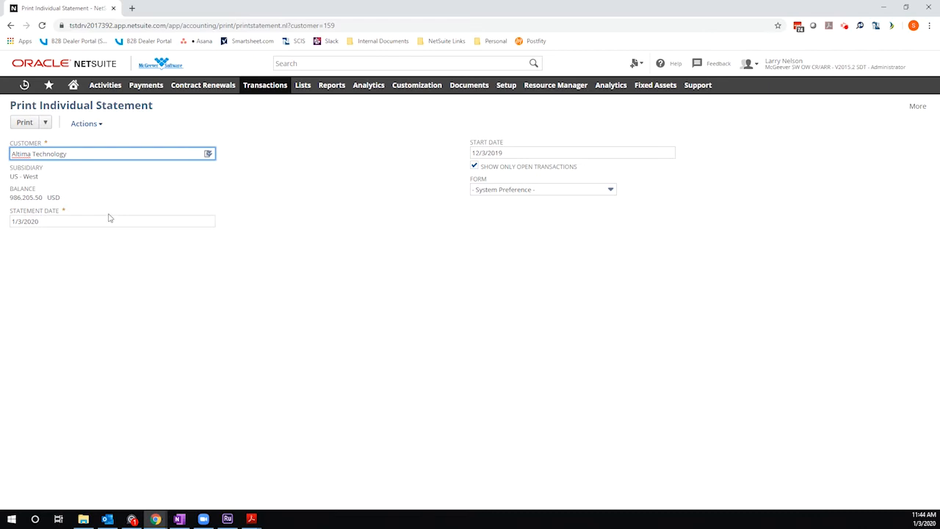
left_click(112, 220)
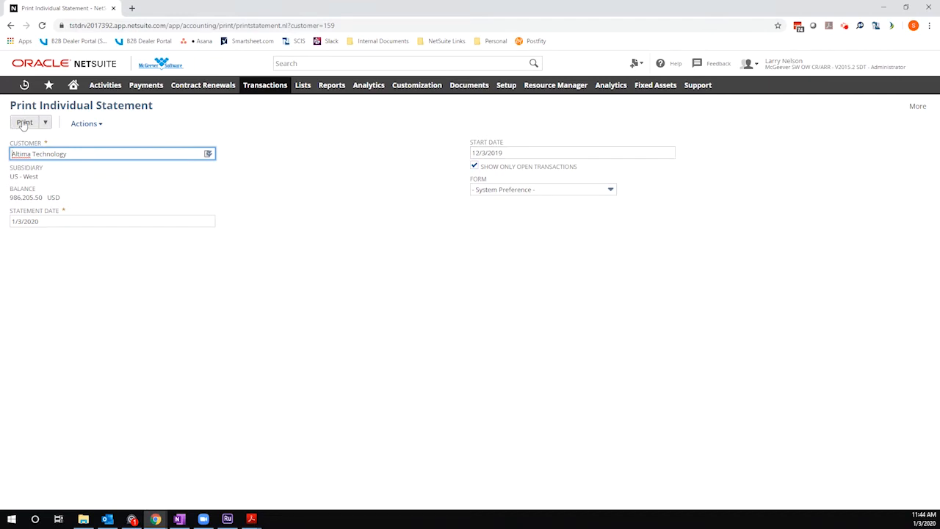
Print the statement to PDF and review its balance-forward line and aging totals.
left_click(24, 122)
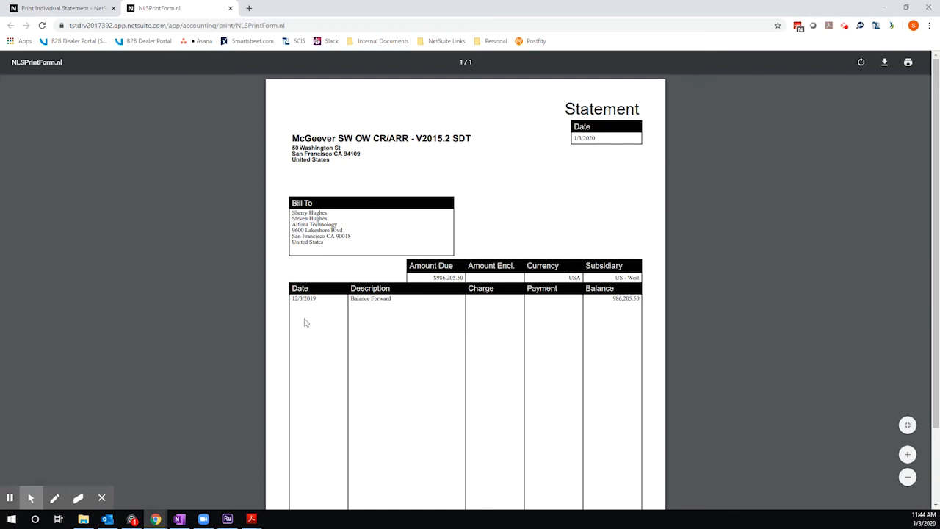
scroll("down", 3)
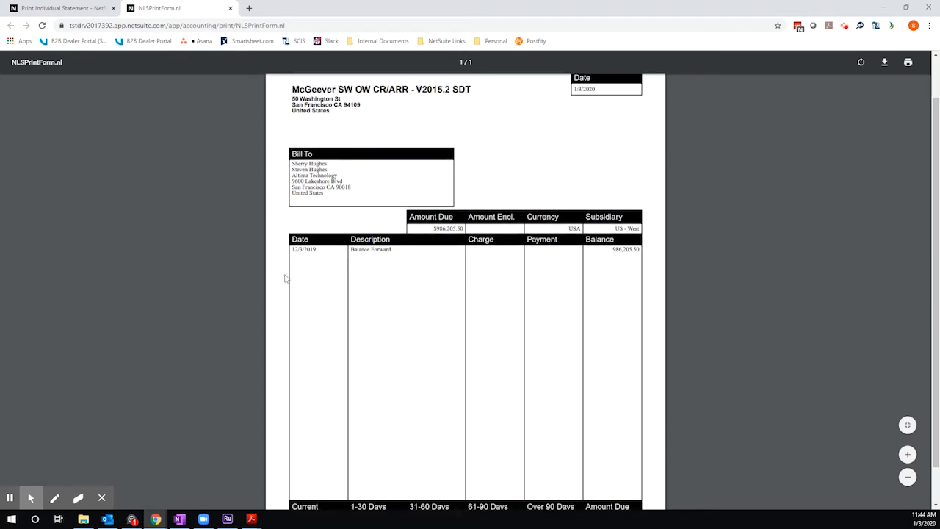
mouse_move(654, 257)
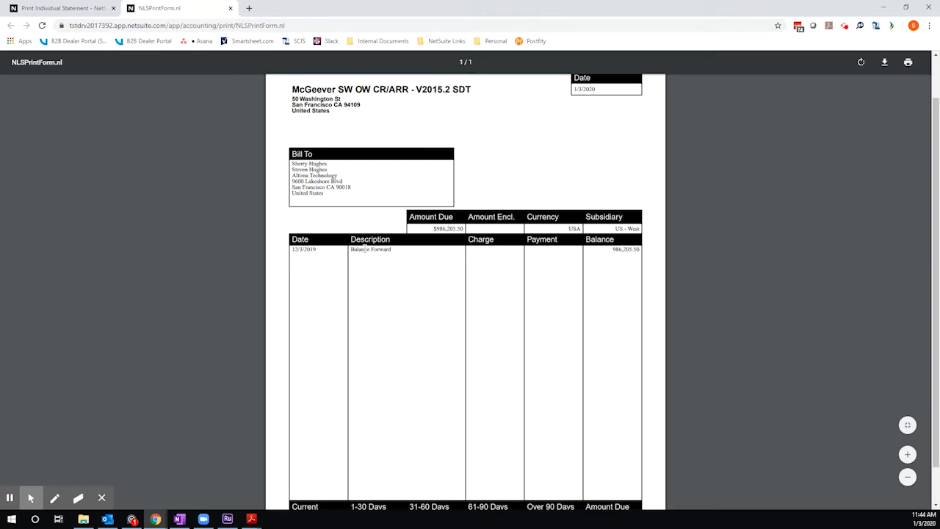
scroll("down", 3)
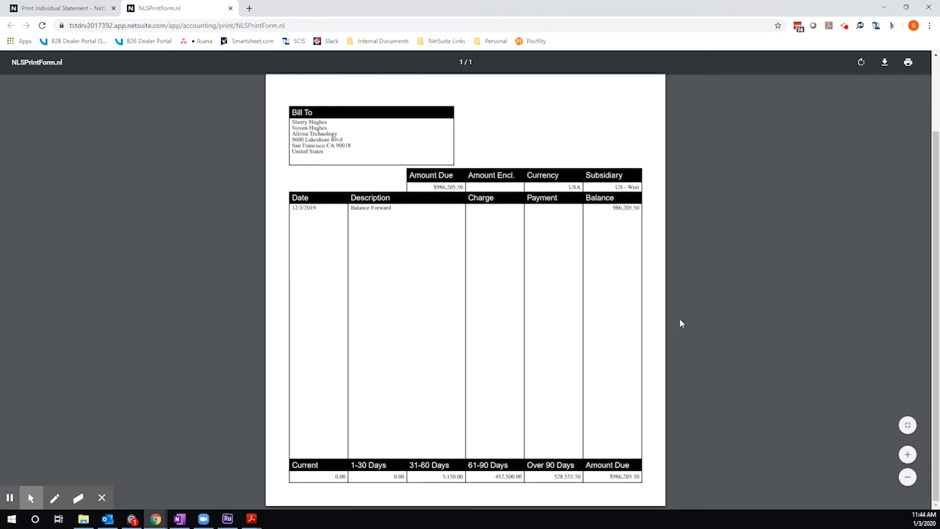
mouse_move(611, 134)
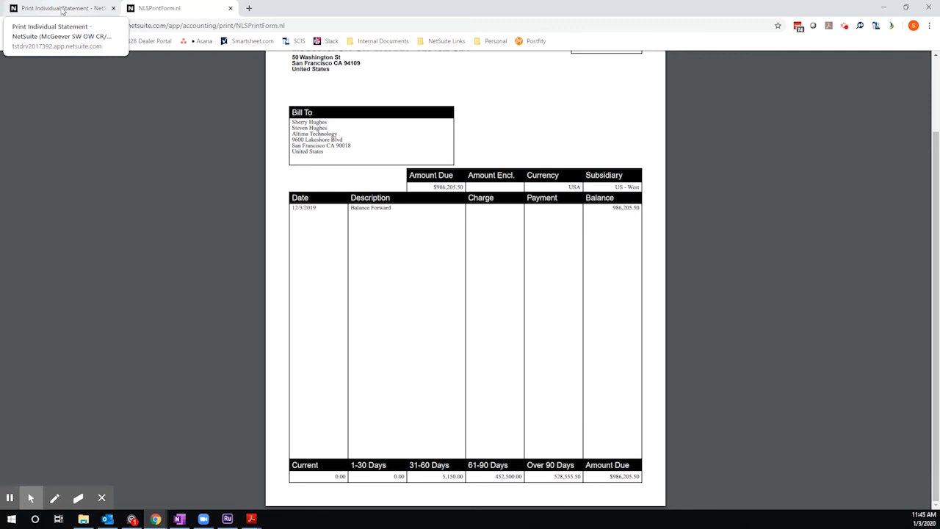
Back on the statement form, change the Start Date from 12/3/2019 to 1/1/2019.
left_click(59, 9)
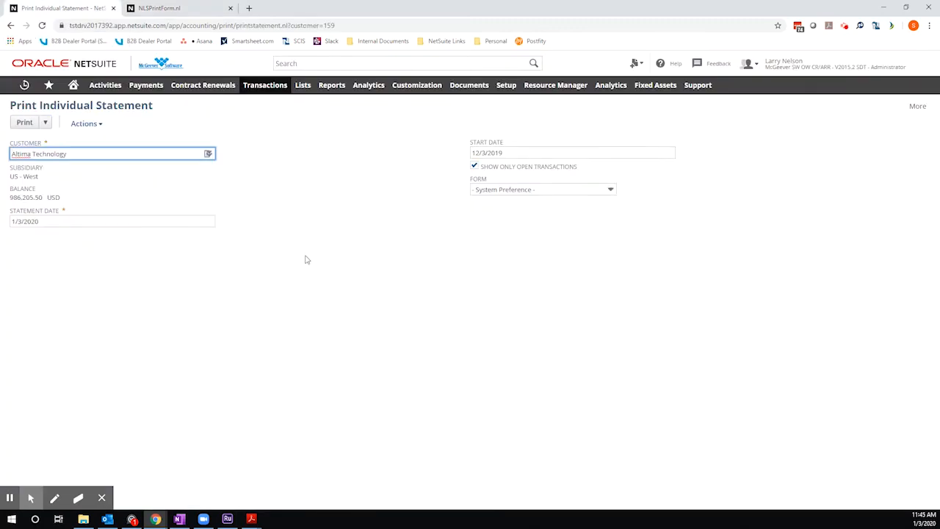
left_click(573, 151)
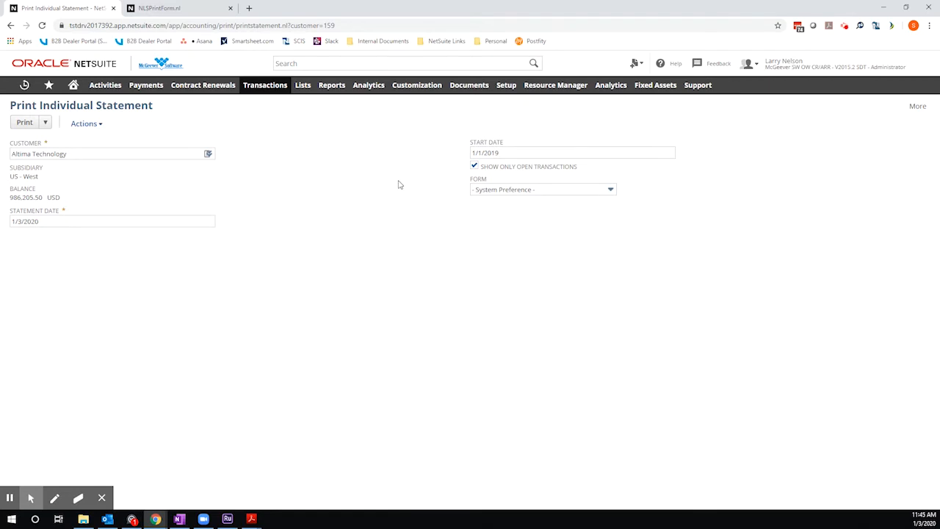
mouse_move(361, 194)
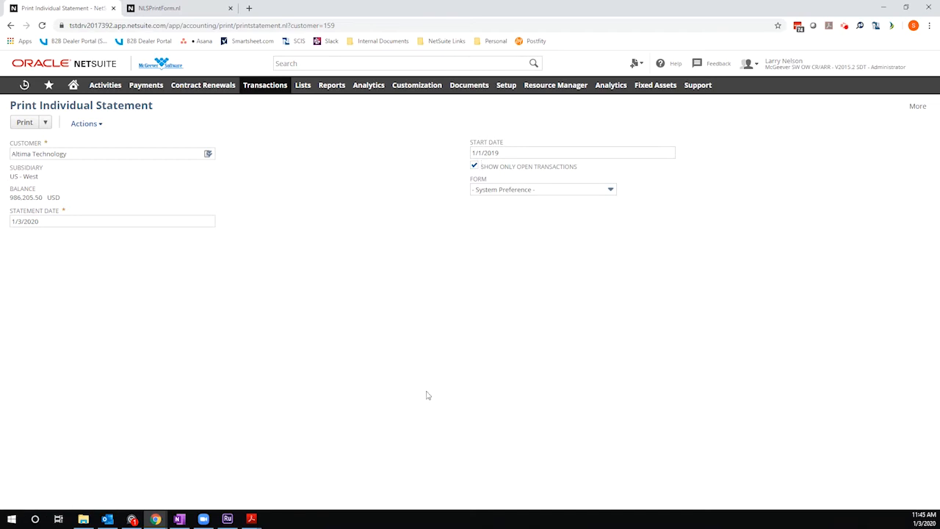
left_click(573, 153)
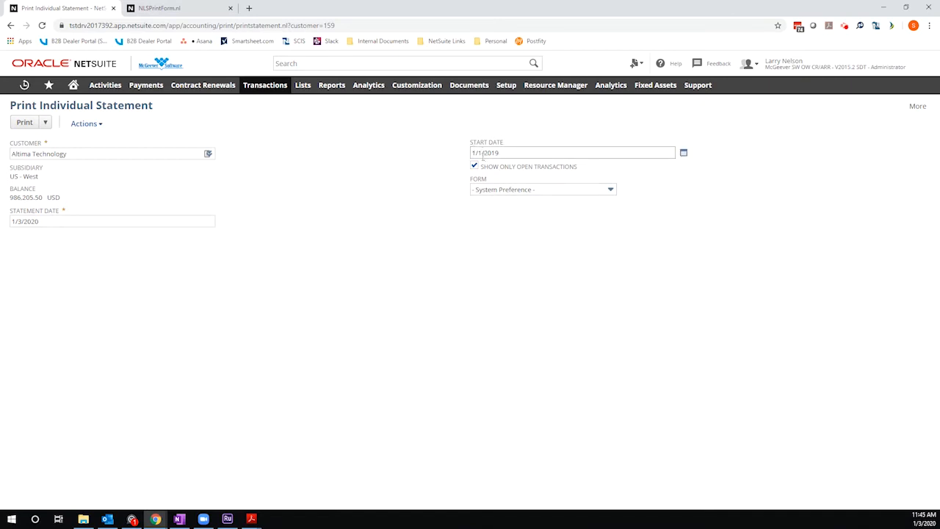
left_click(573, 151)
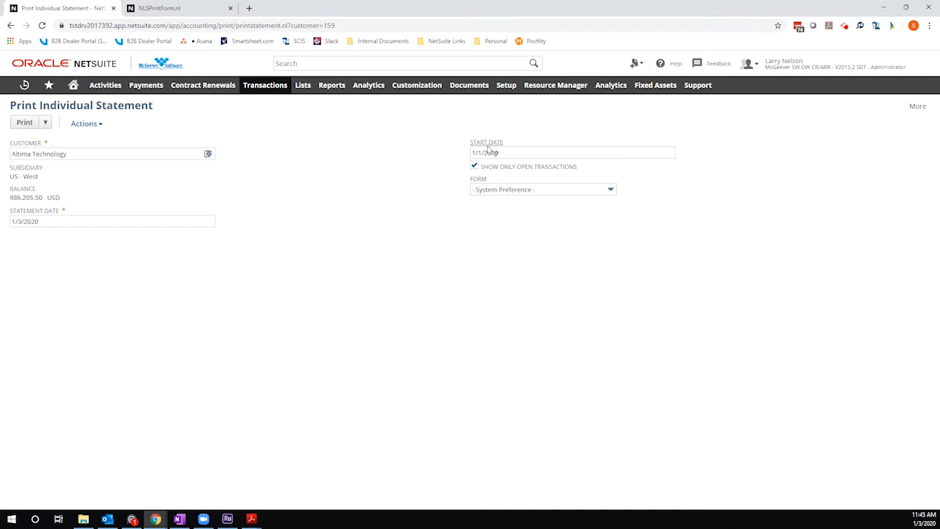
mouse_move(486, 151)
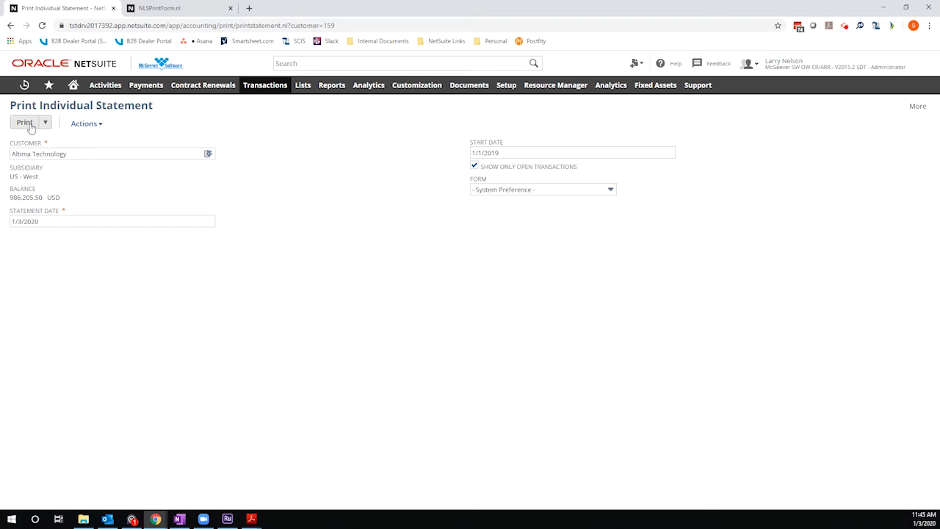
Print the 1/1/2019 statement PDF and review the listed 2019 invoices and aging totals.
left_click(23, 122)
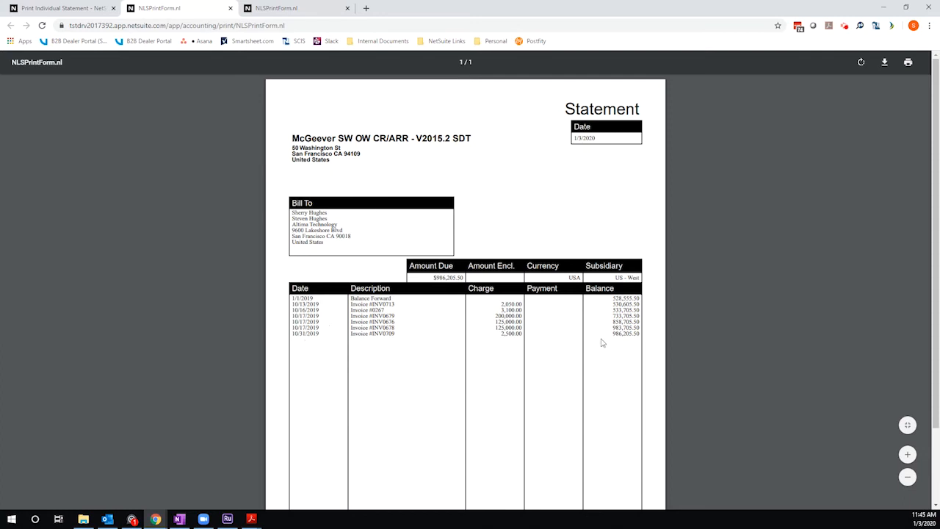
scroll("down", 3)
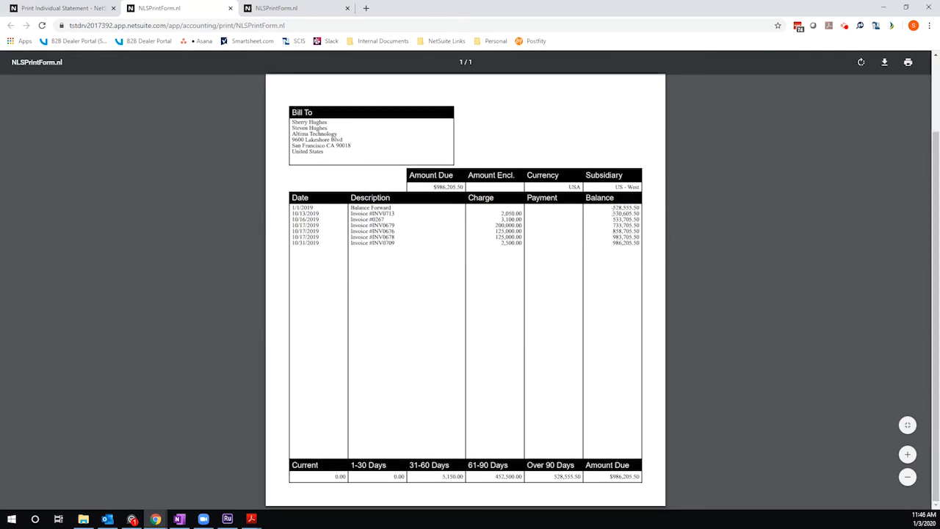
mouse_move(601, 230)
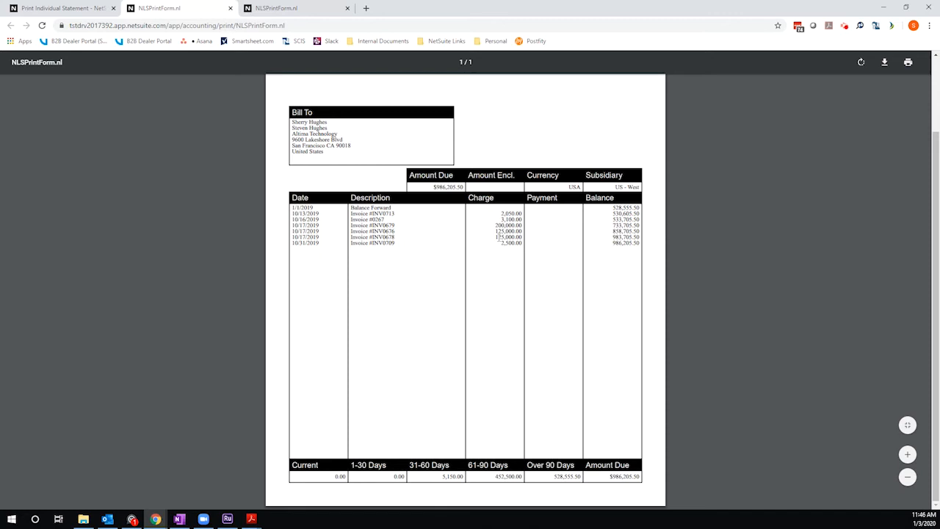
mouse_move(546, 241)
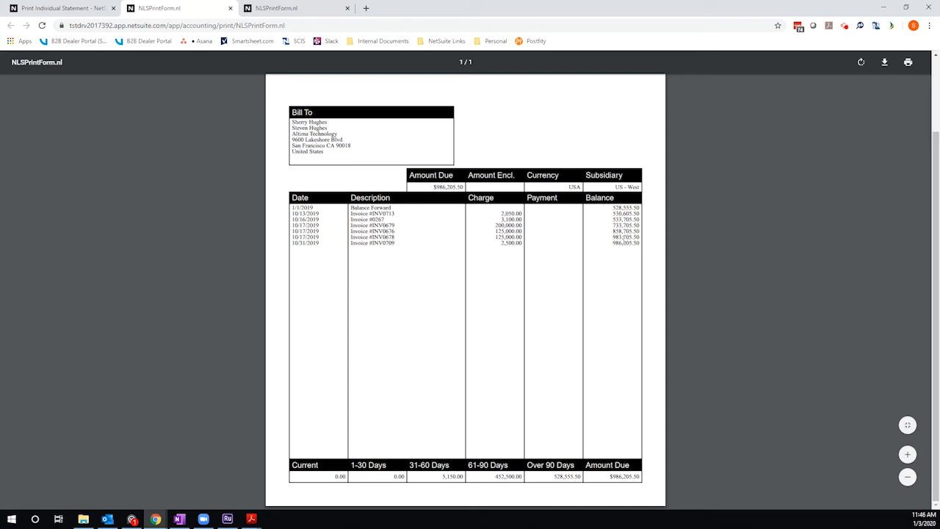
left_click(10, 25)
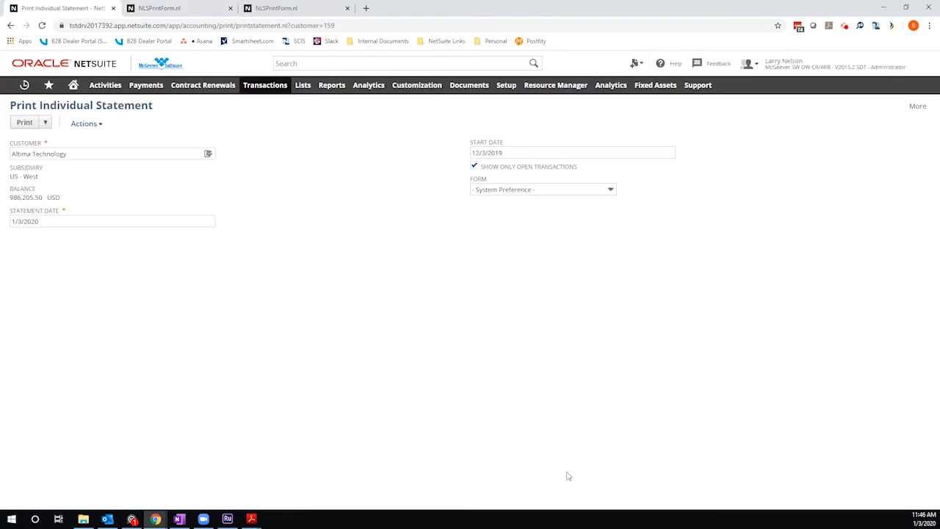
mouse_move(305, 430)
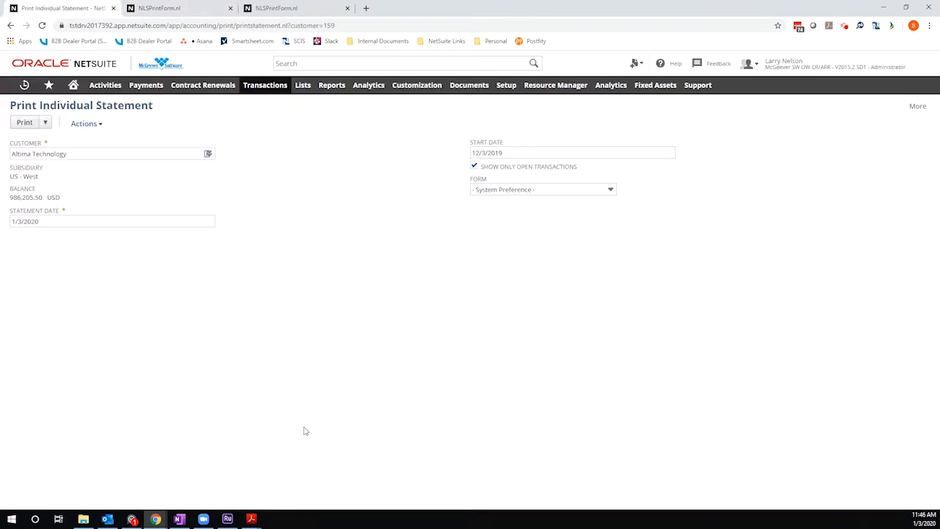
mouse_move(360, 285)
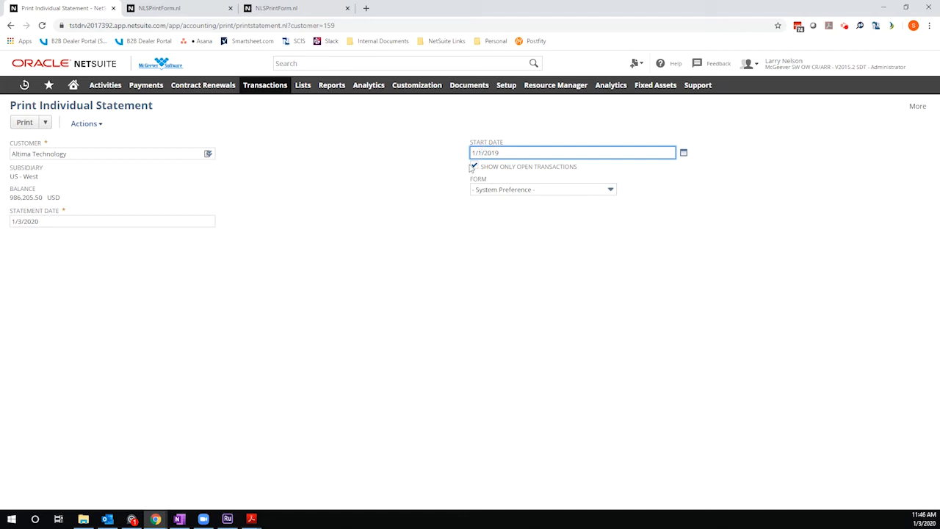
left_click(473, 164)
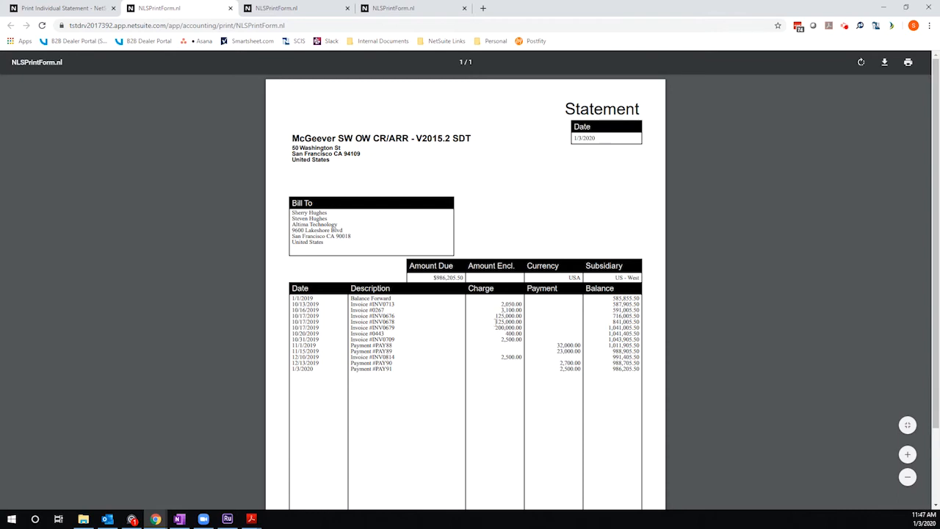
scroll("down", 3)
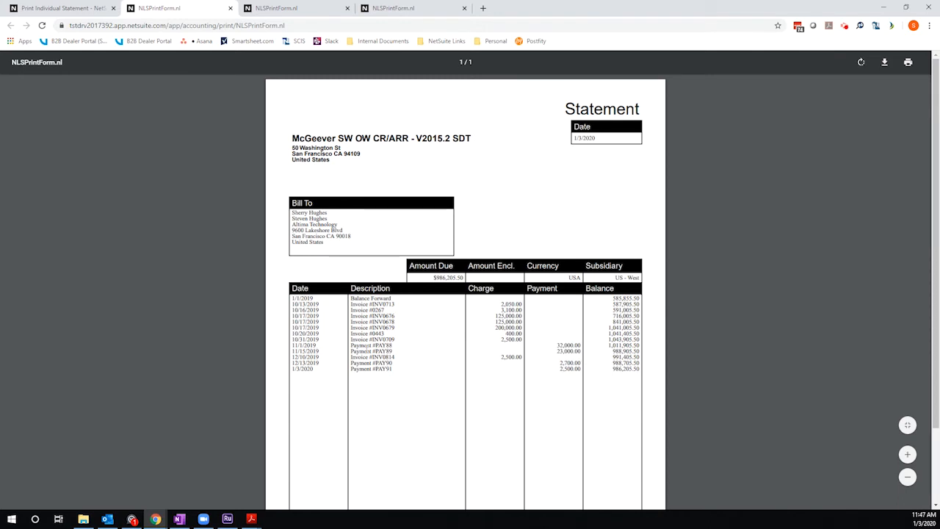
mouse_move(541, 340)
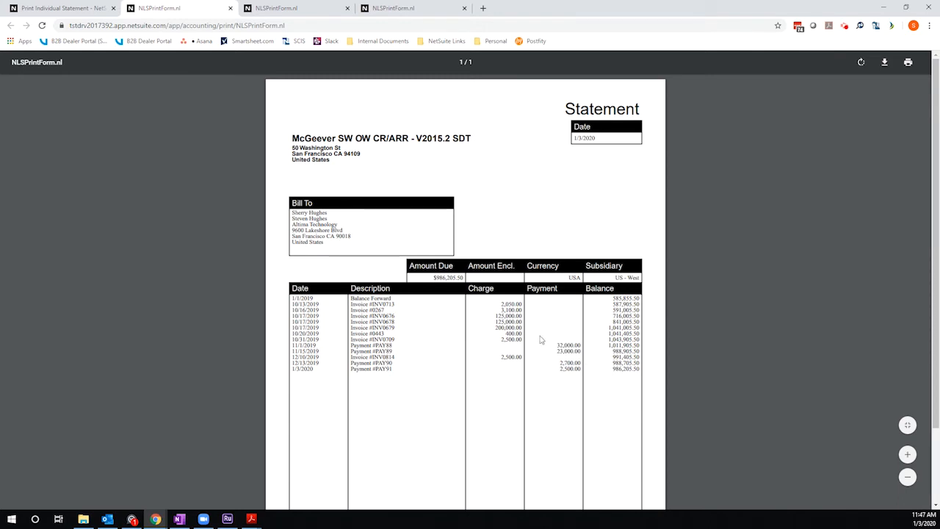
scroll("down", 3)
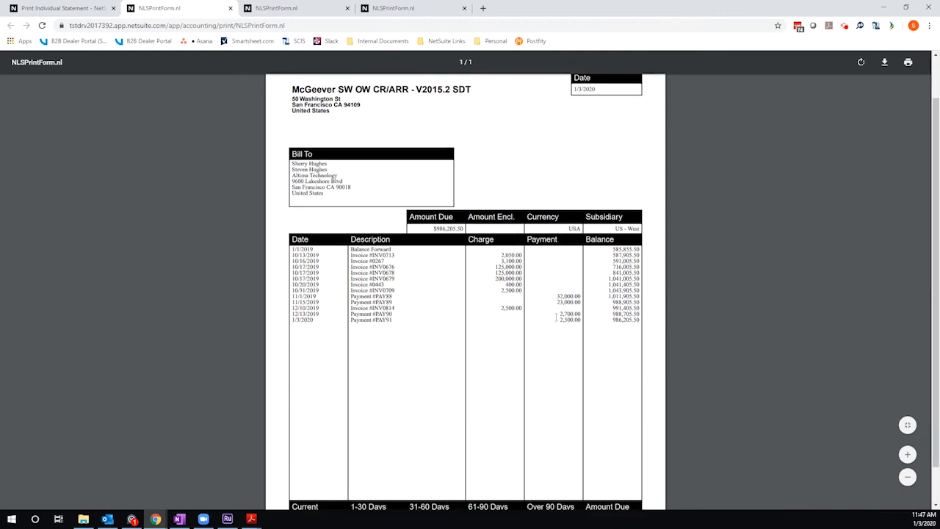
mouse_move(496, 338)
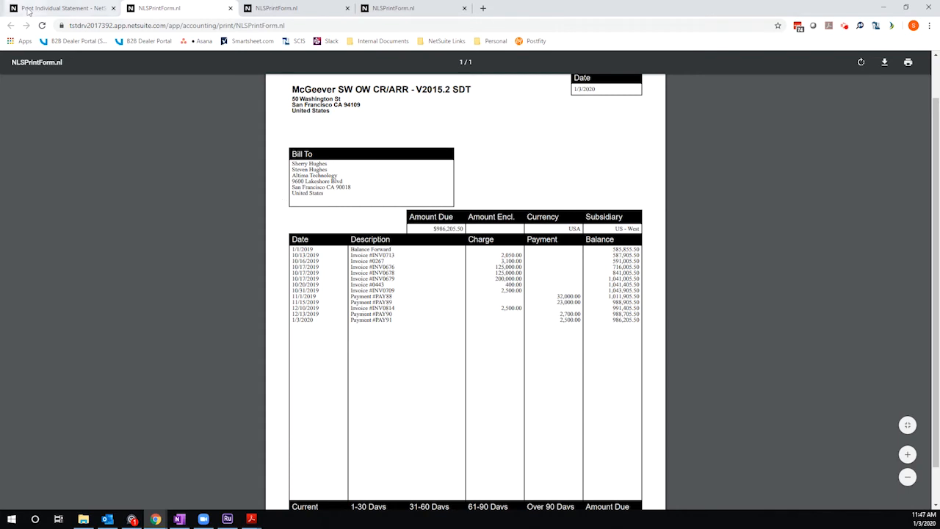
Set Start Date to 1/1/2017, uncheck Show Only Open Transactions, and print the statement.
left_click(62, 9)
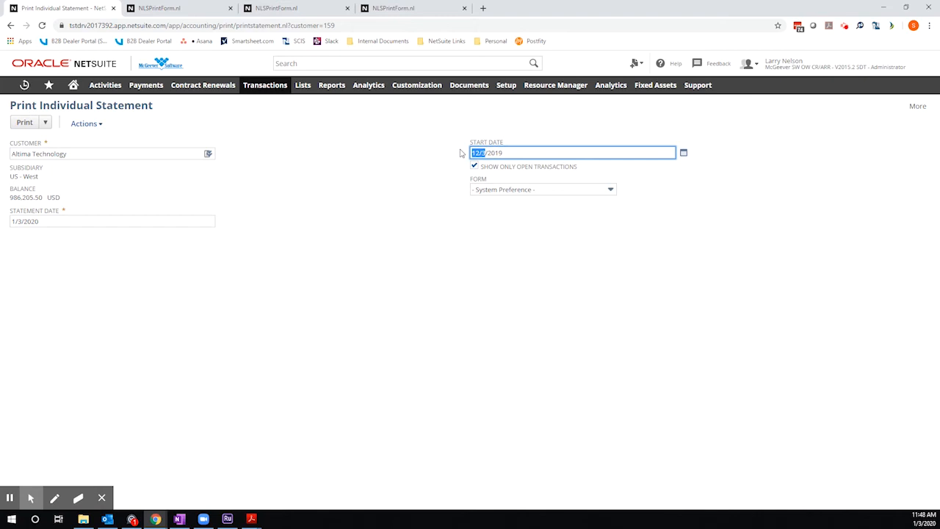
type("1/1/2019")
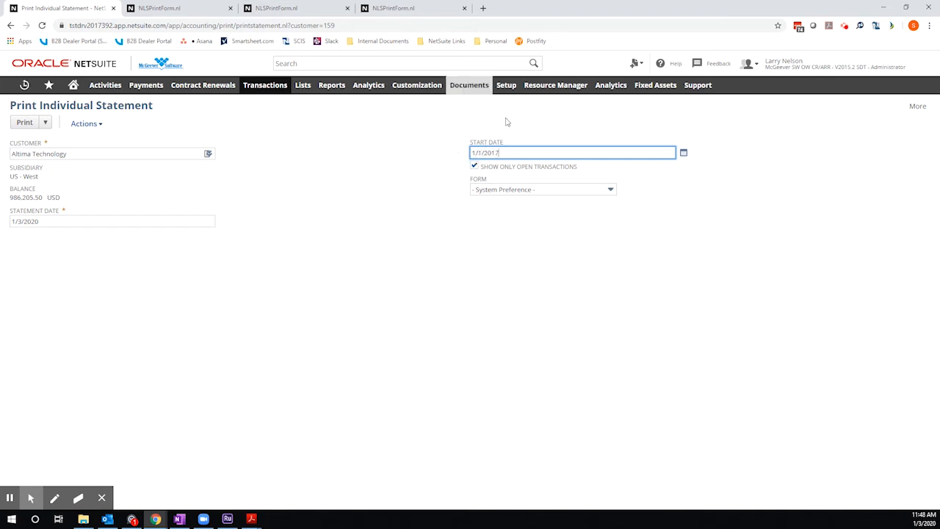
left_click(473, 164)
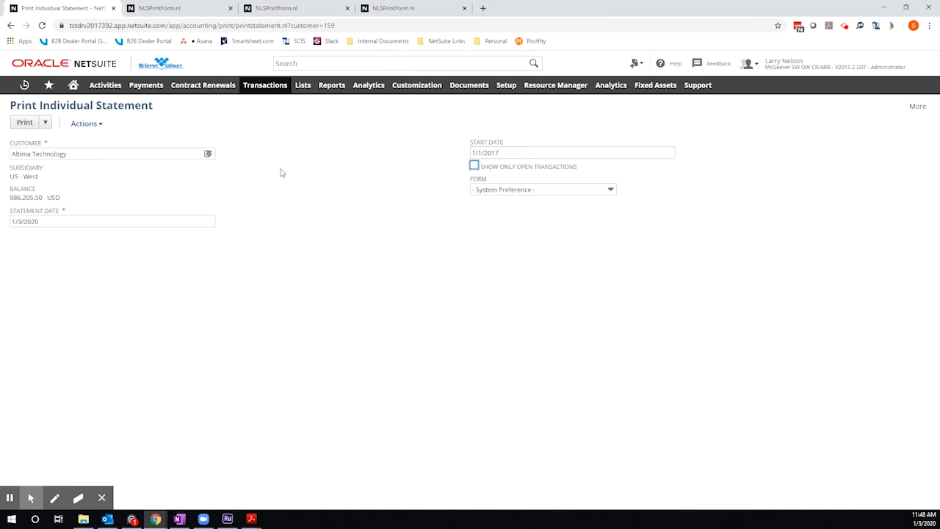
left_click(24, 122)
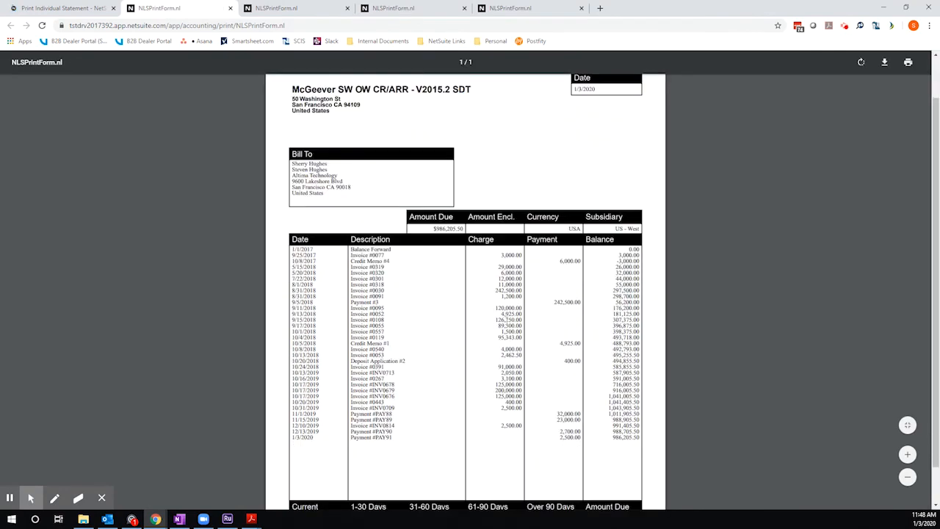
mouse_move(611, 252)
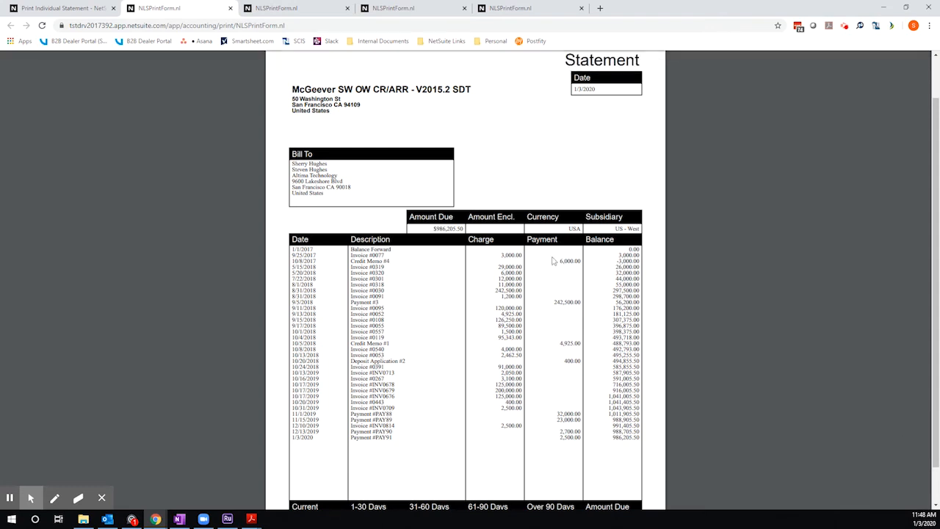
mouse_move(393, 263)
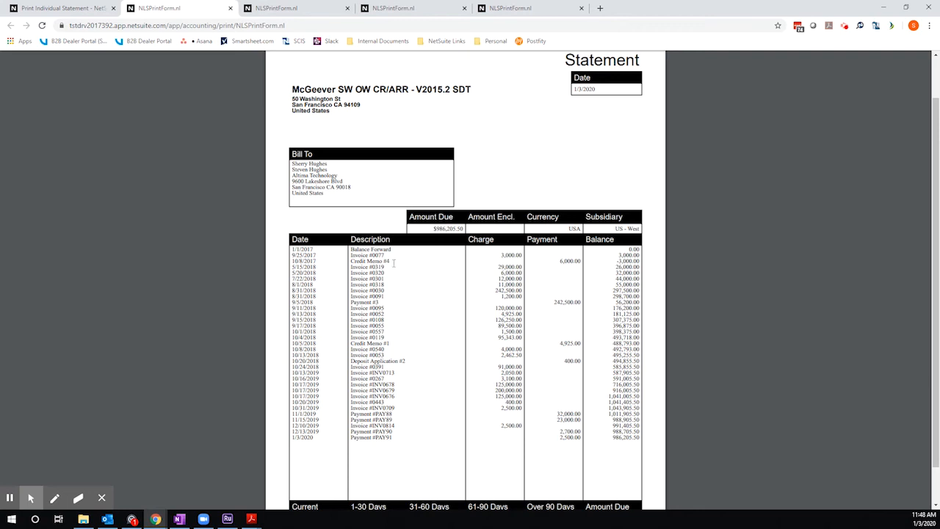
mouse_move(549, 274)
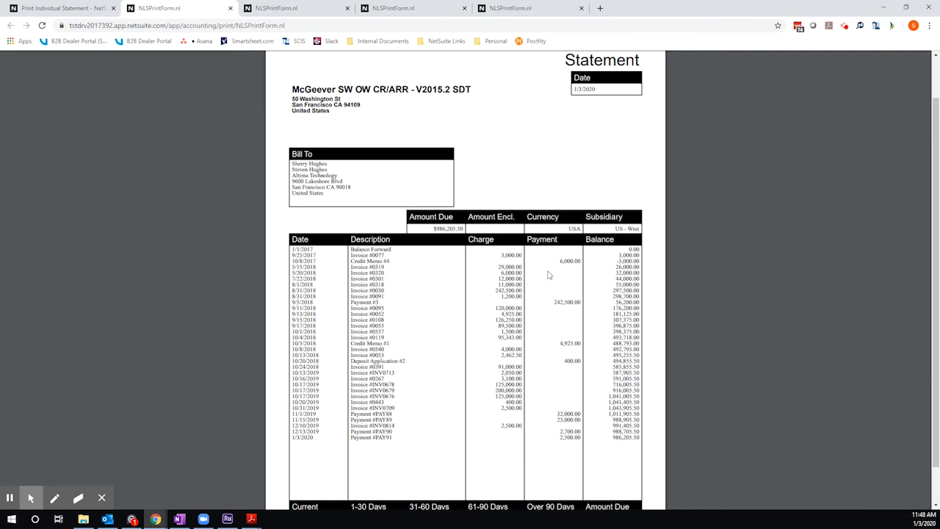
mouse_move(397, 351)
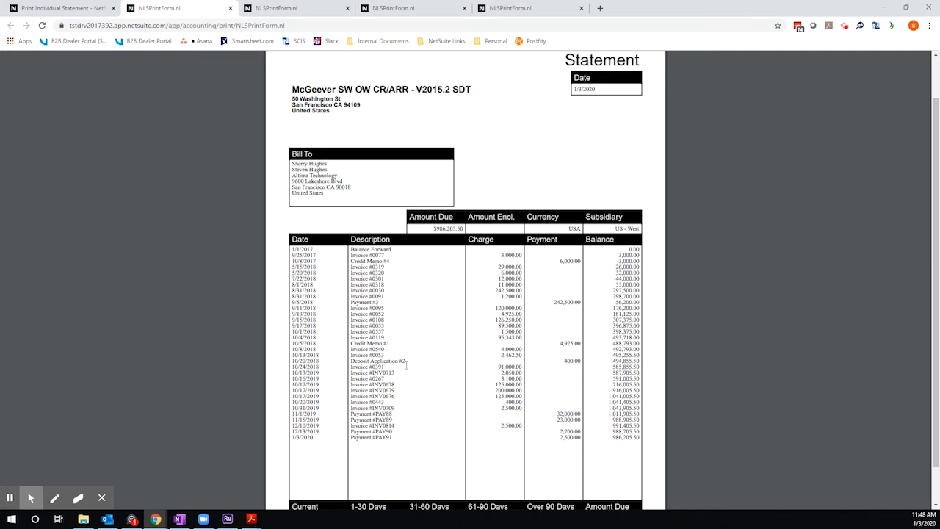
mouse_move(552, 288)
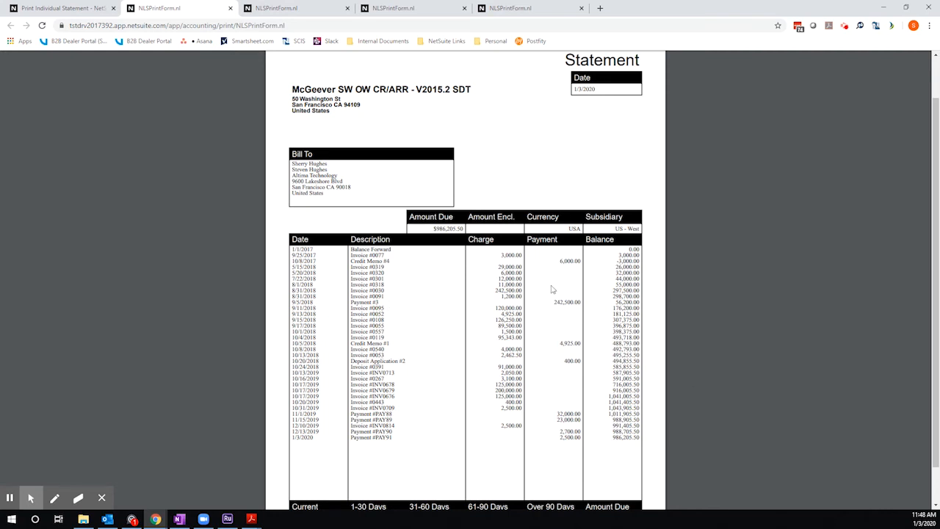
mouse_move(668, 271)
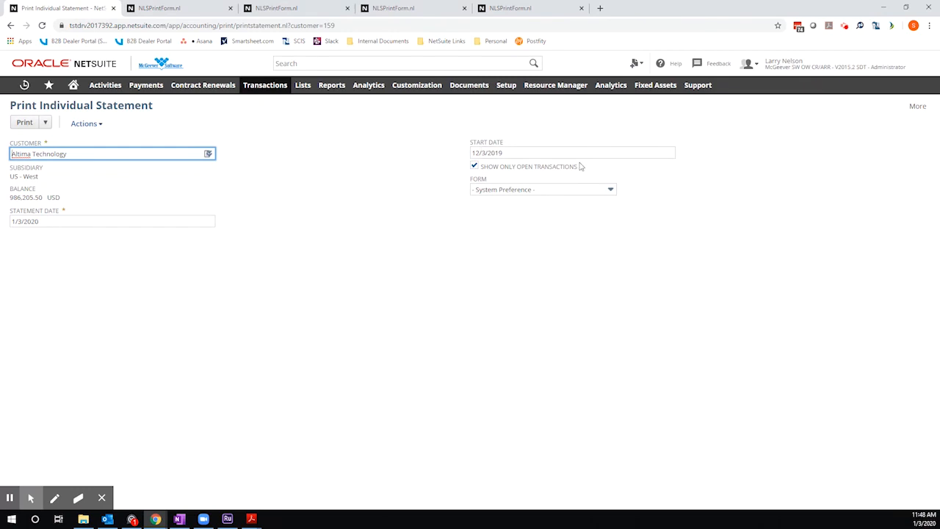
mouse_move(306, 179)
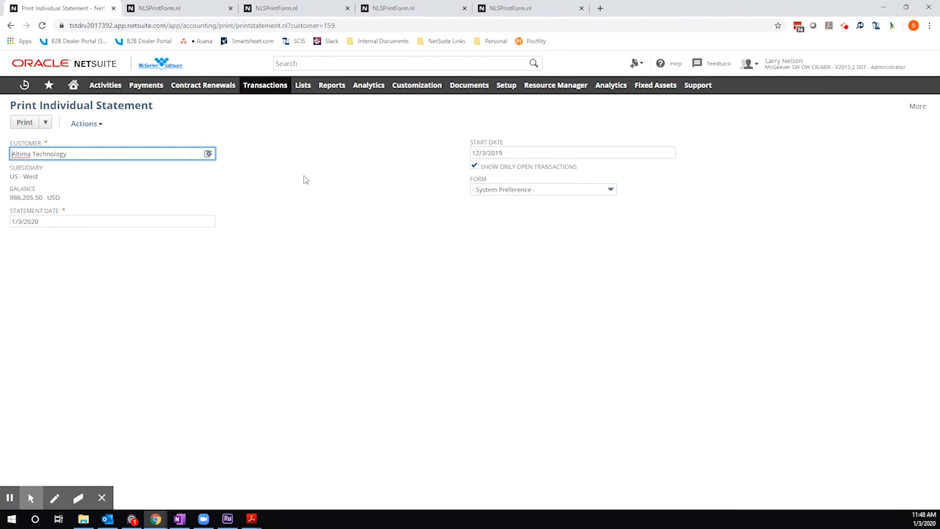
mouse_move(330, 182)
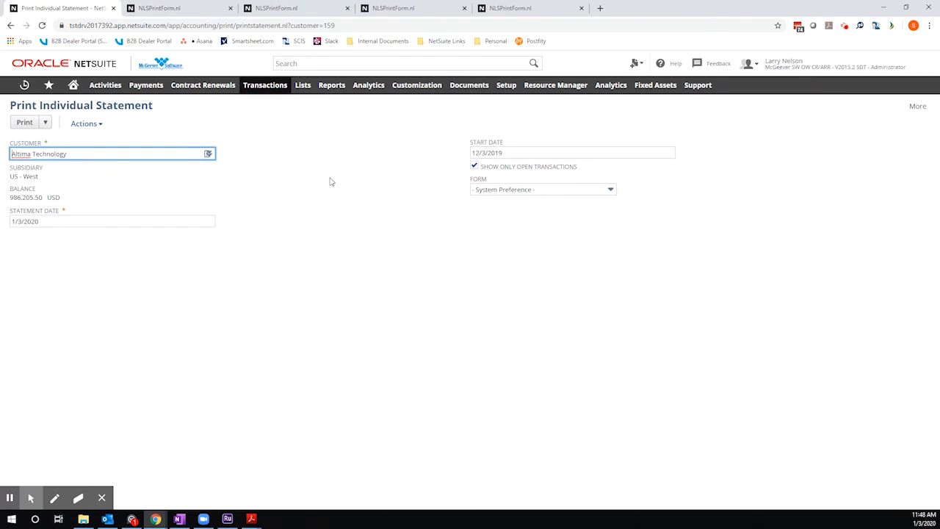
mouse_move(453, 171)
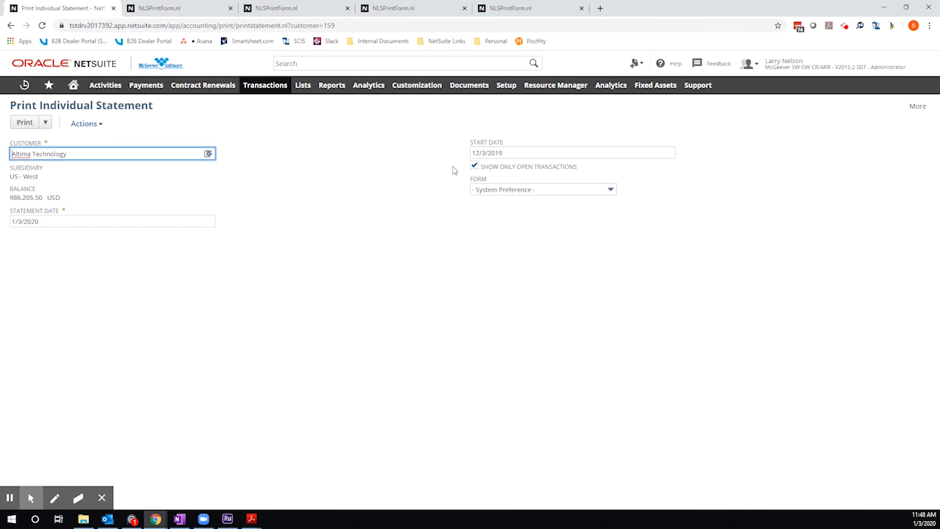
Review the original form's 12/3/2019 start date and open-only setting, then print that statement.
left_click(573, 152)
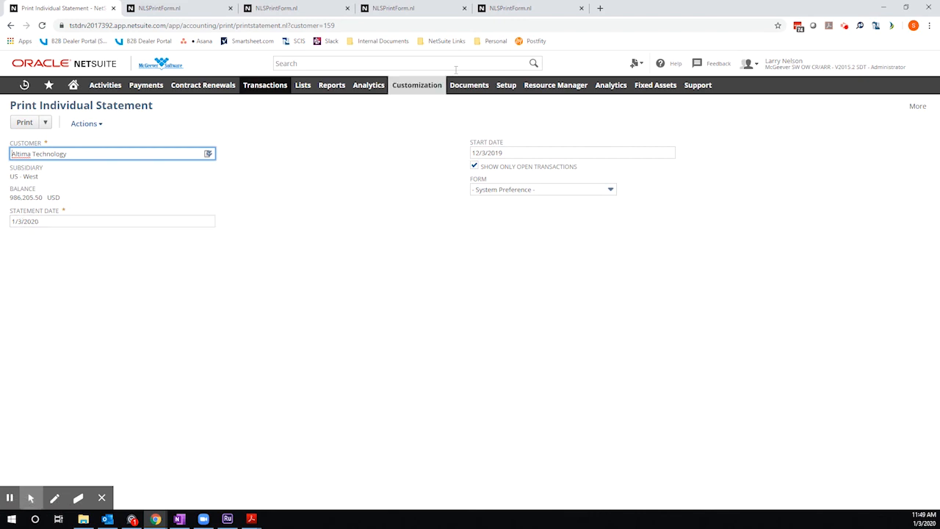
left_click(110, 220)
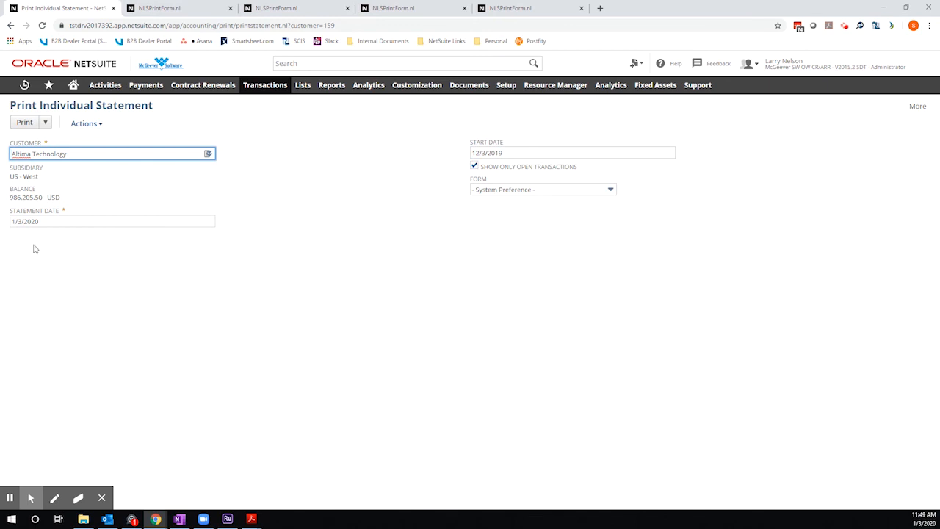
mouse_move(32, 246)
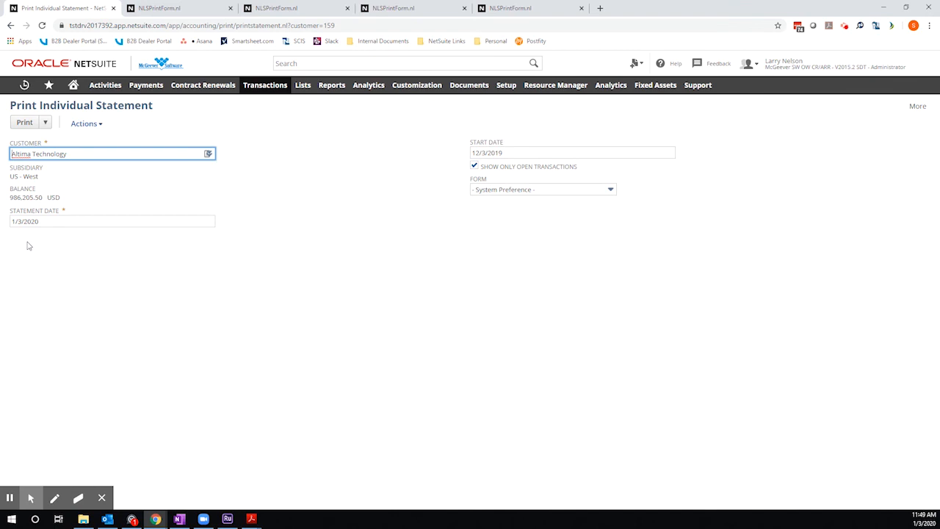
left_click(23, 122)
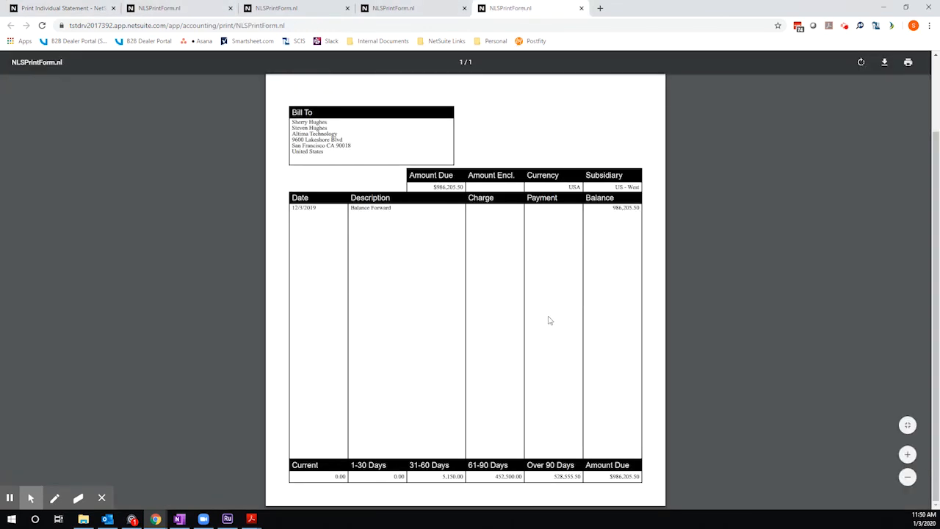
mouse_move(479, 146)
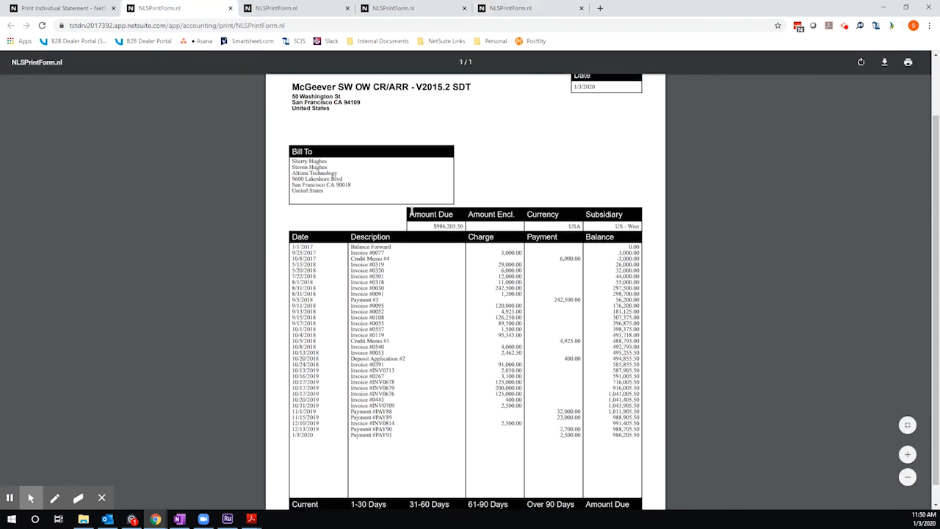
Scroll through the full-history statement PDF listing transactions from 1/1/2017 to 1/3/2020.
scroll("down", 3)
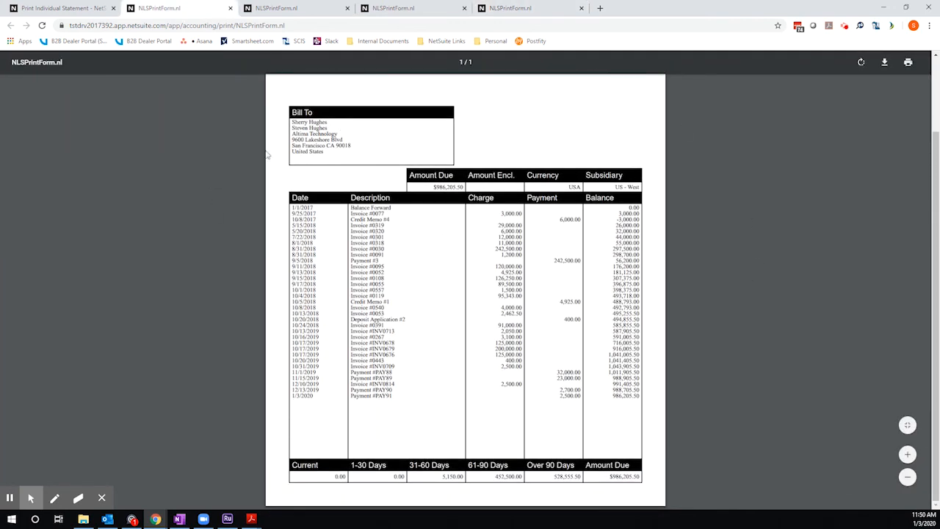
scroll("up", 3)
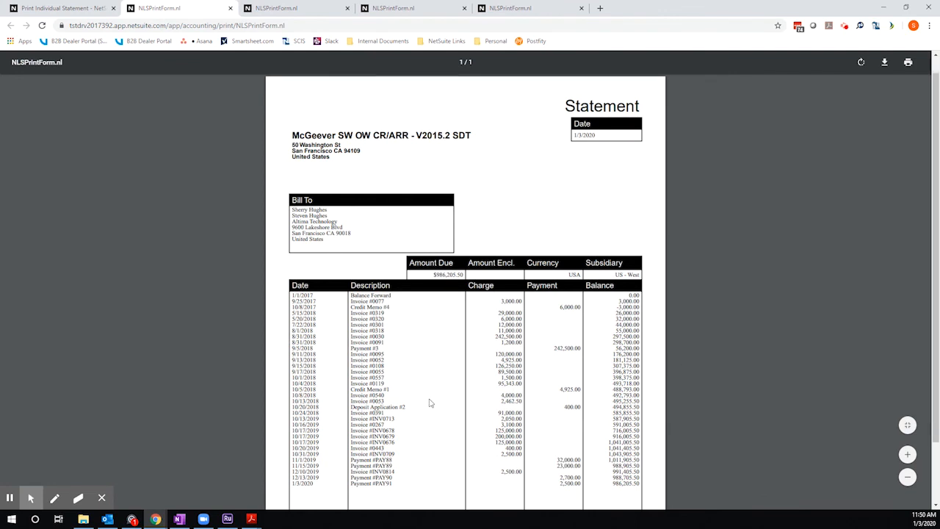
scroll("down", 3)
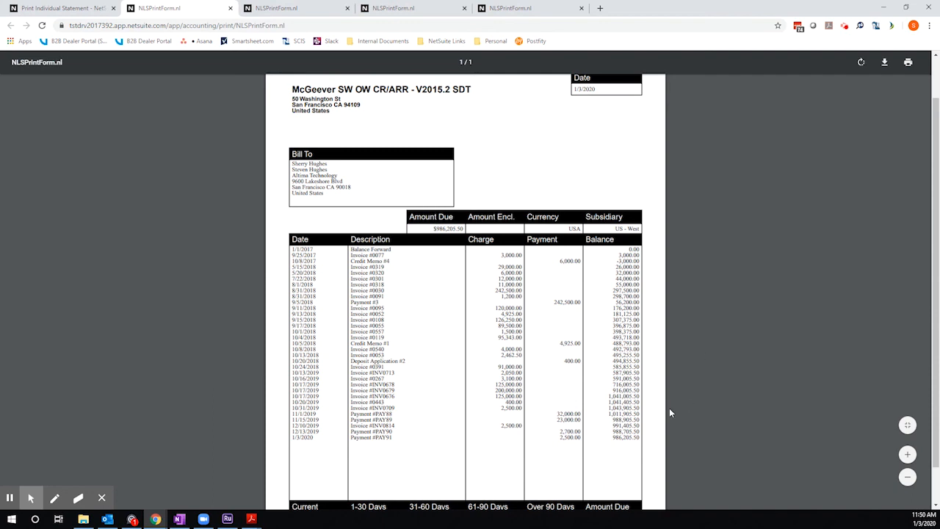